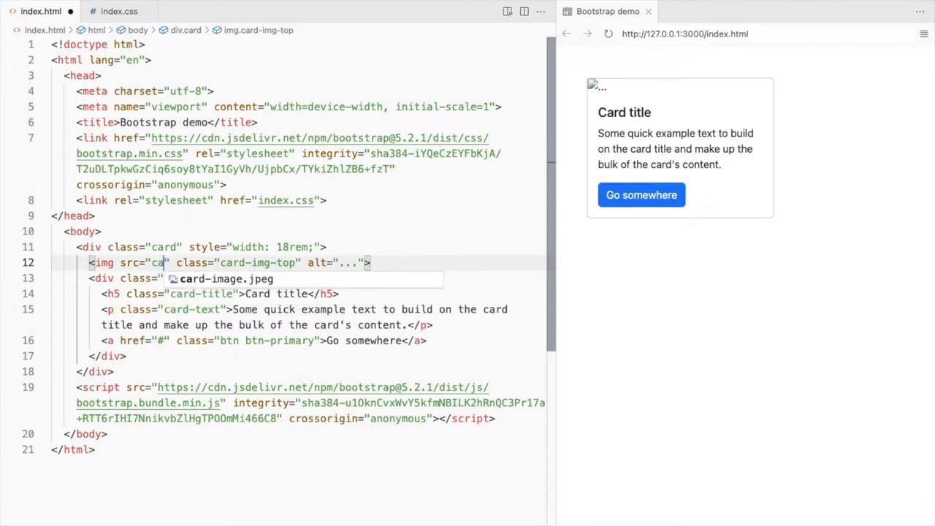
Step: Point the card image at card-image.jpeg so the photo shows in the preview
{"action": "type", "text": "card-image.jpeg"}
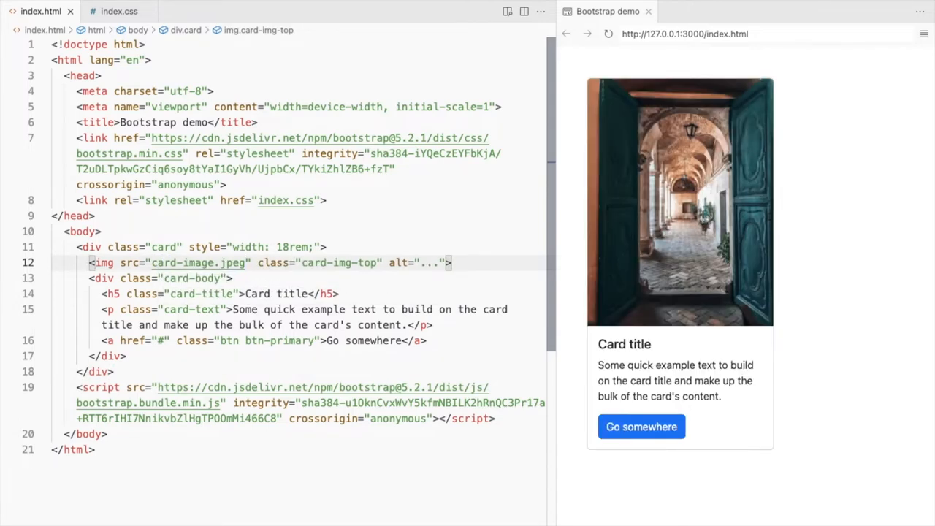
{"action": "left_click", "coordinate": [118, 12]}
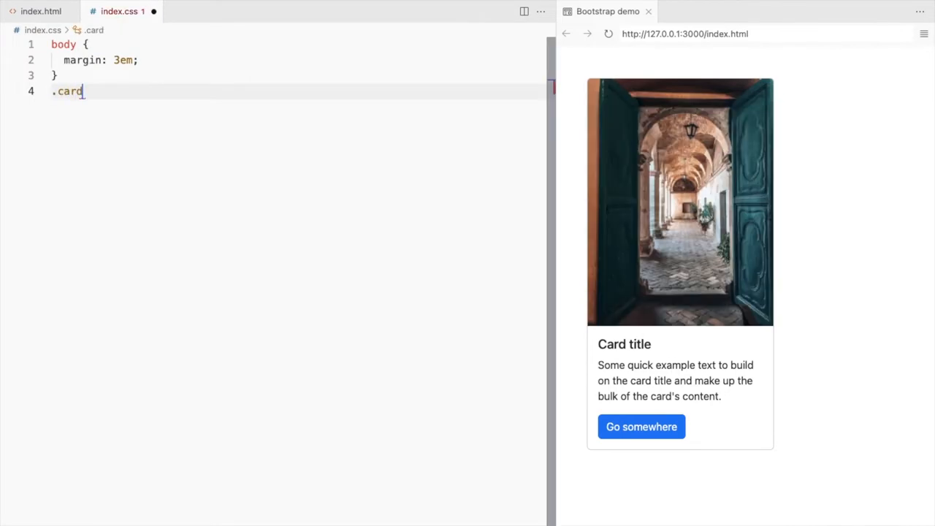
Step: Center the .card text, round .card and .card img tops with border-radius 10em 10em 0 0, and move the button outside card-body
{"action": "type", "text": "{"}
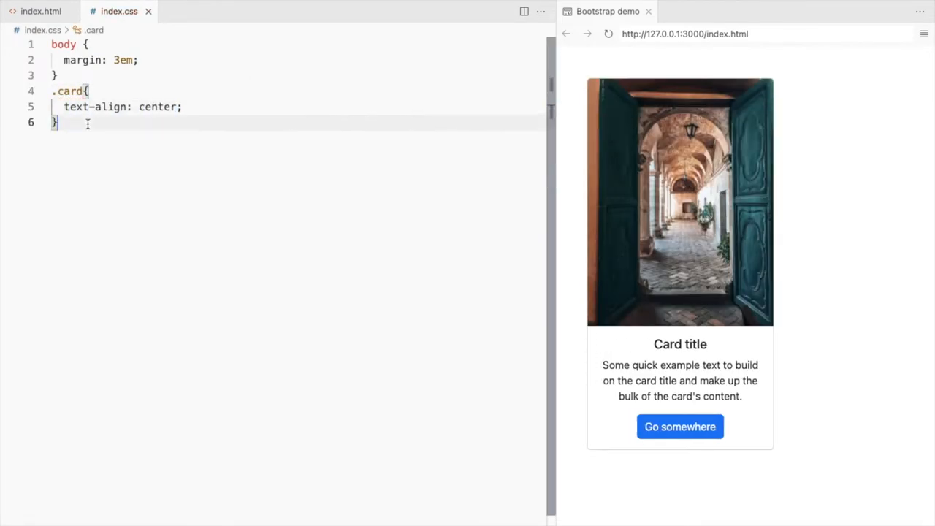
{"action": "type", "text": ".card img{"}
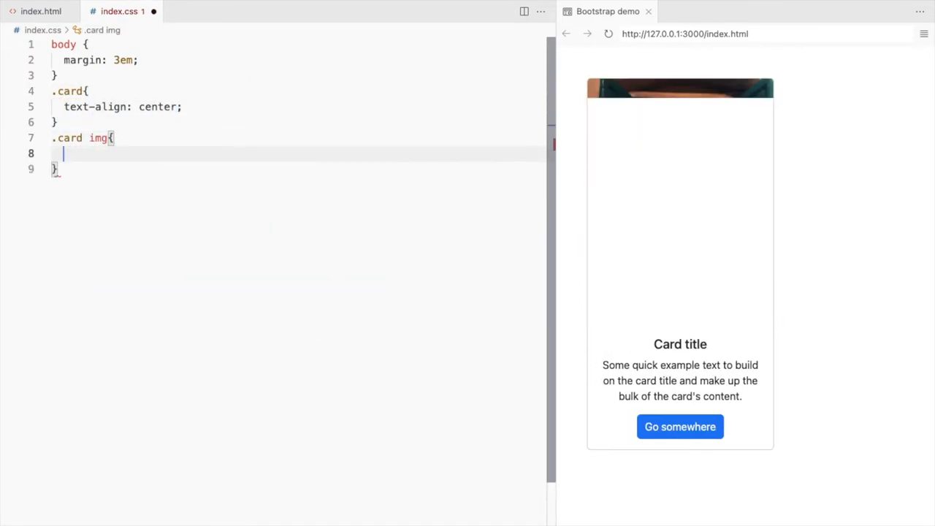
{"action": "type", "text": "border-radius: 10em;"}
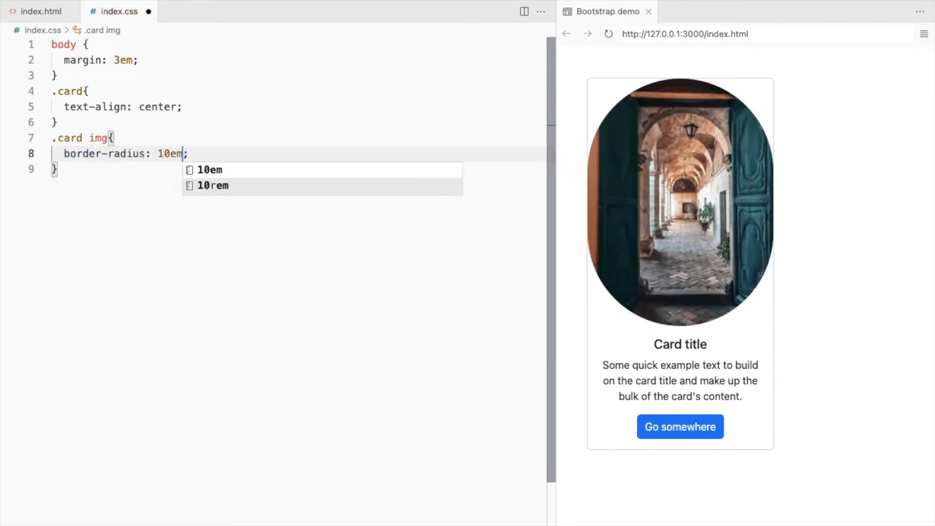
{"action": "type", "text": "10em 0 0"}
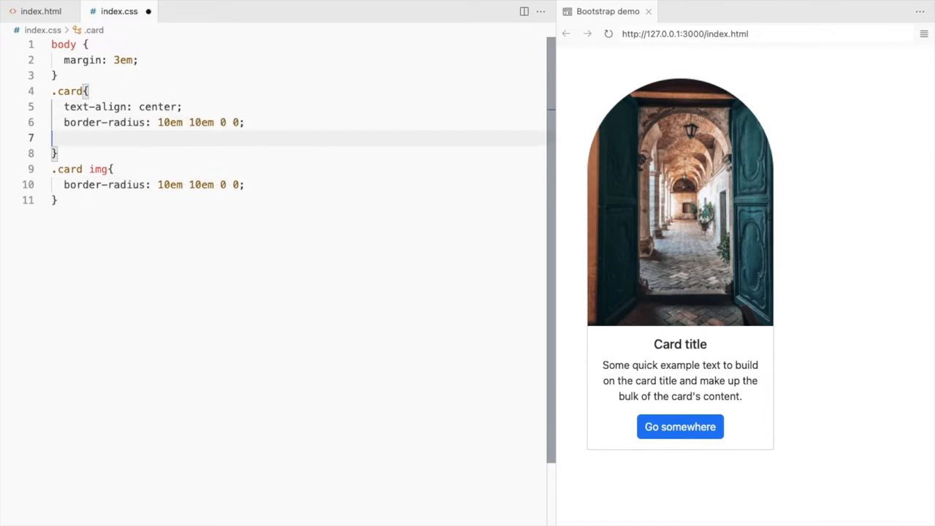
{"action": "left_click", "coordinate": [41, 12]}
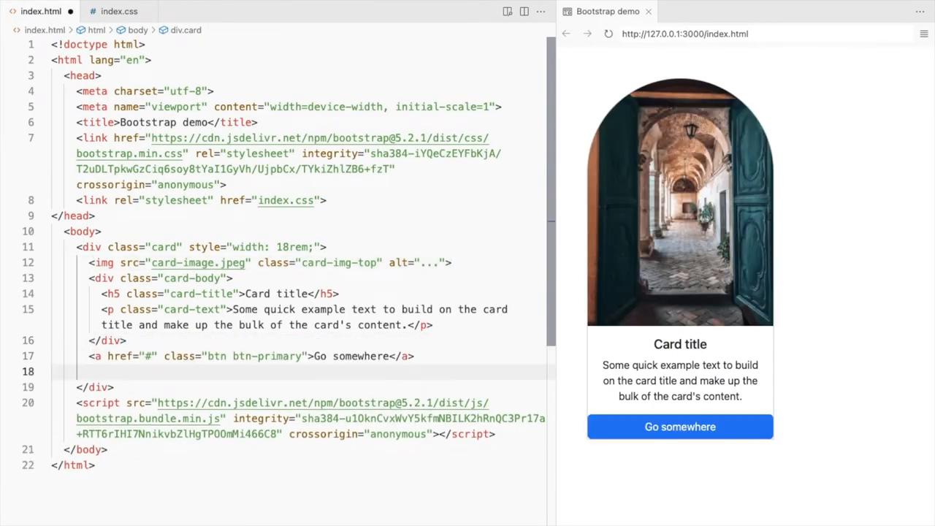
{"action": "left_click", "coordinate": [118, 12]}
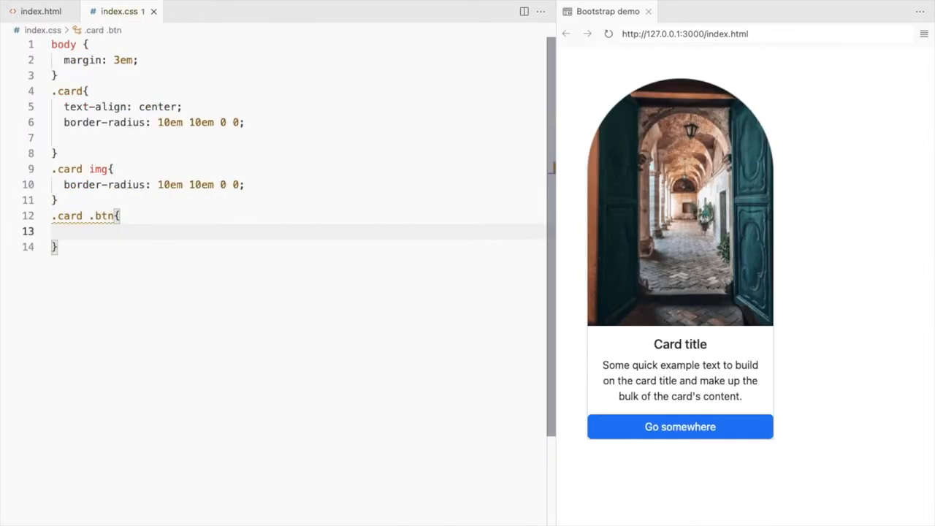
Step: Style .card .btn with teal background and border, .75em padding and border-radius 0
{"action": "type", "text": "background-color: teal;"}
{"action": "type", "text": "padding: .;"}
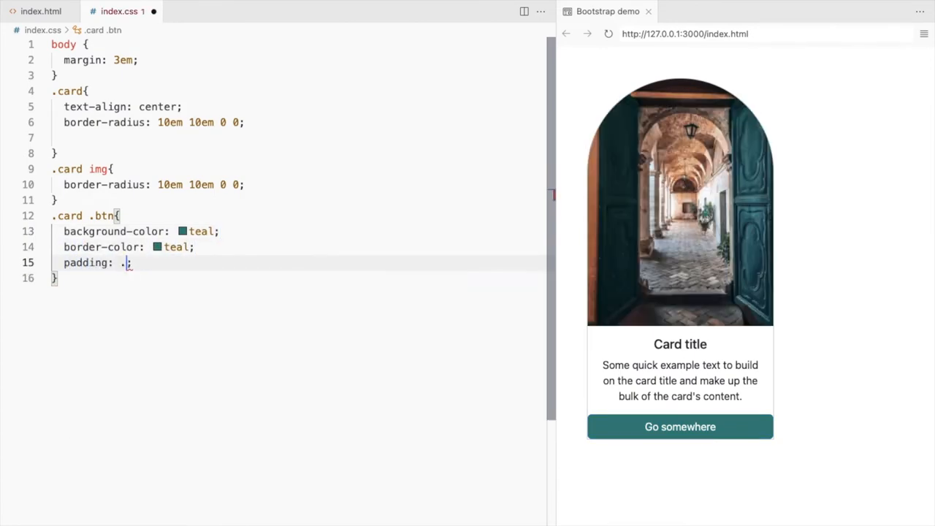
{"action": "type", "text": "75em;"}
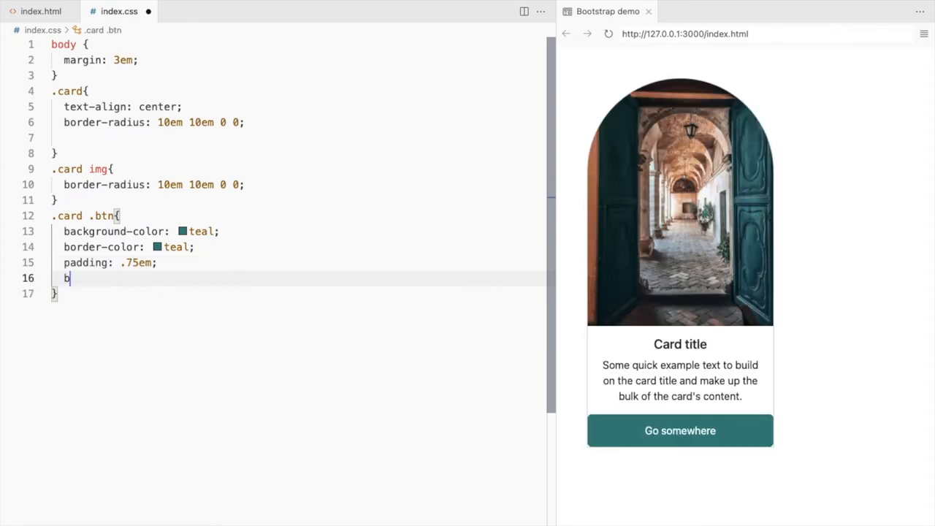
{"action": "type", "text": "order-radius: 0;"}
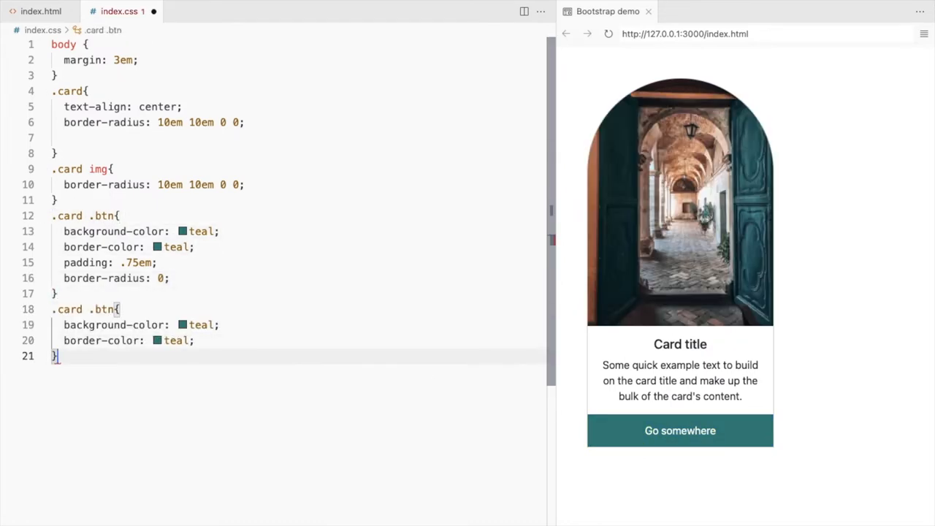
Step: Add a .card .btn:hover rule with lightseagreen background and border
{"action": "type", "text": ":hover"}
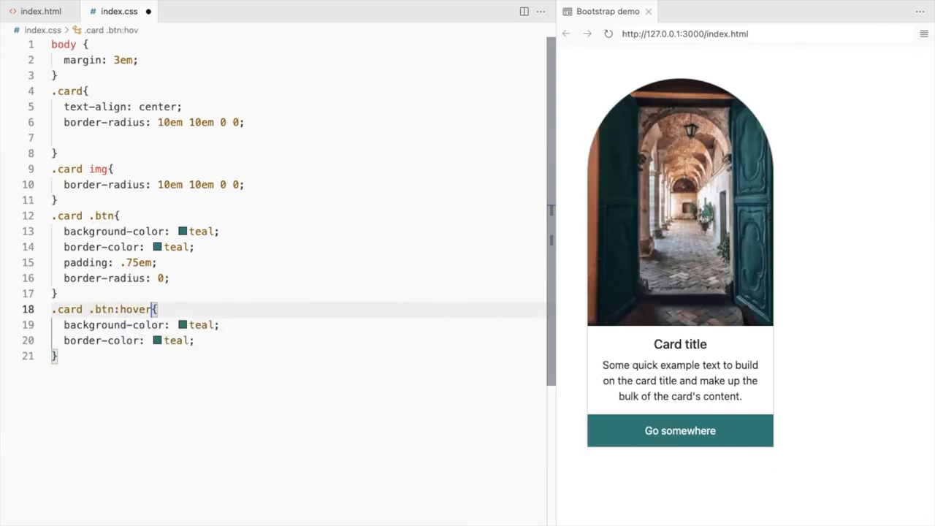
{"action": "type", "text": "lightseagreen"}
{"action": "left_click", "coordinate": [298, 138]}
{"action": "type", "text": "box-shadow: ;"}
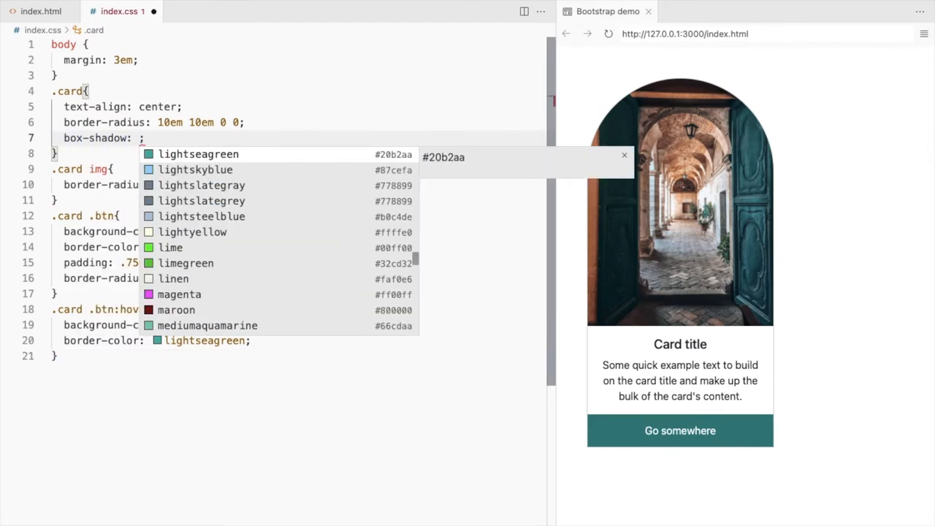
Step: Give .card a box-shadow of 0 0 10px teal and border:0
{"action": "type", "text": "0 0 10px teal"}
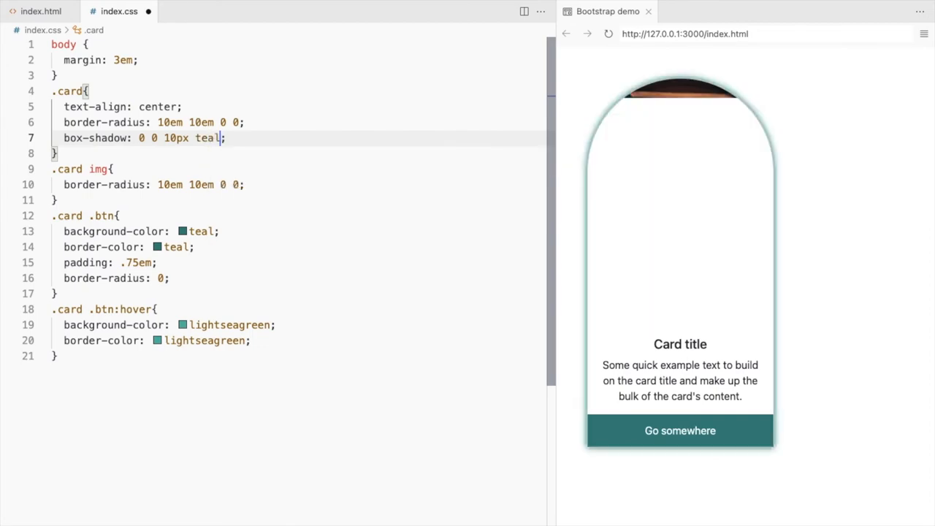
{"action": "type", "text": "border:0;"}
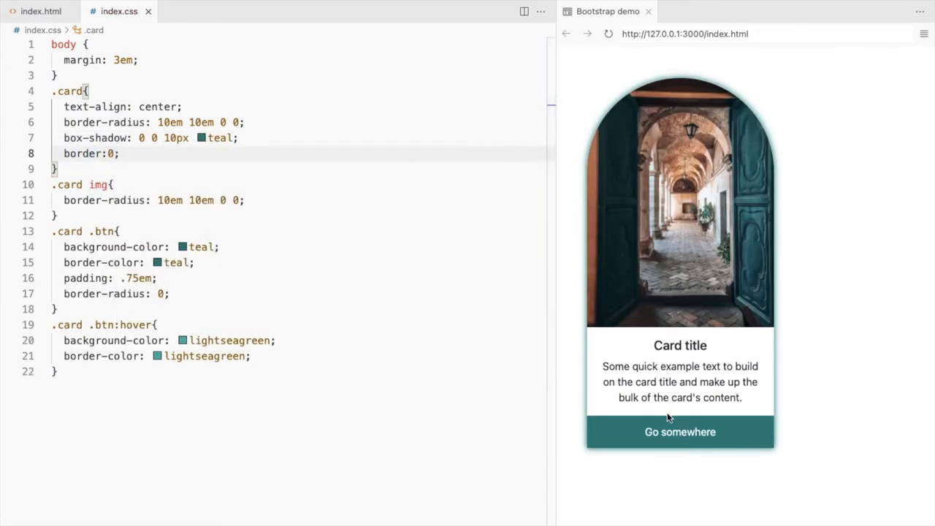
{"action": "mouse_move", "coordinate": [687, 494]}
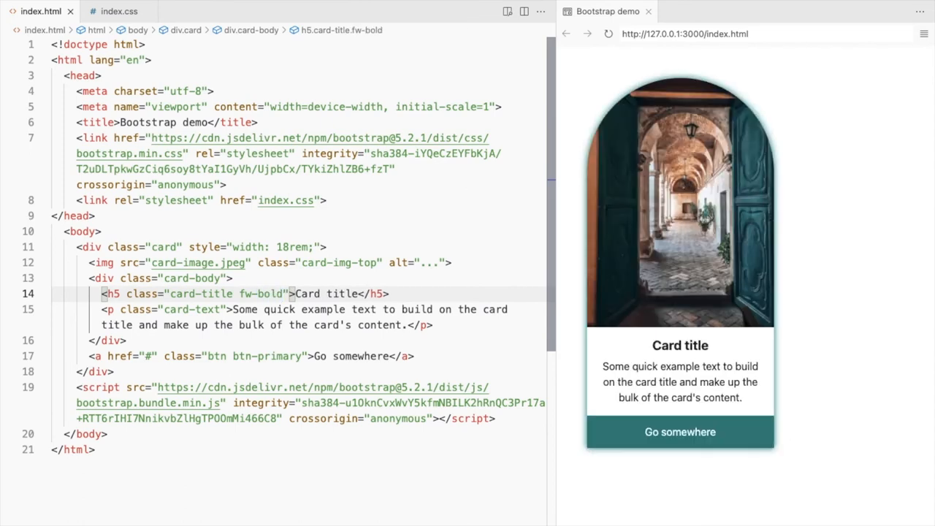
Step: Begin an empty .card-body rule in index.css after .card img
{"action": "left_click", "coordinate": [168, 278]}
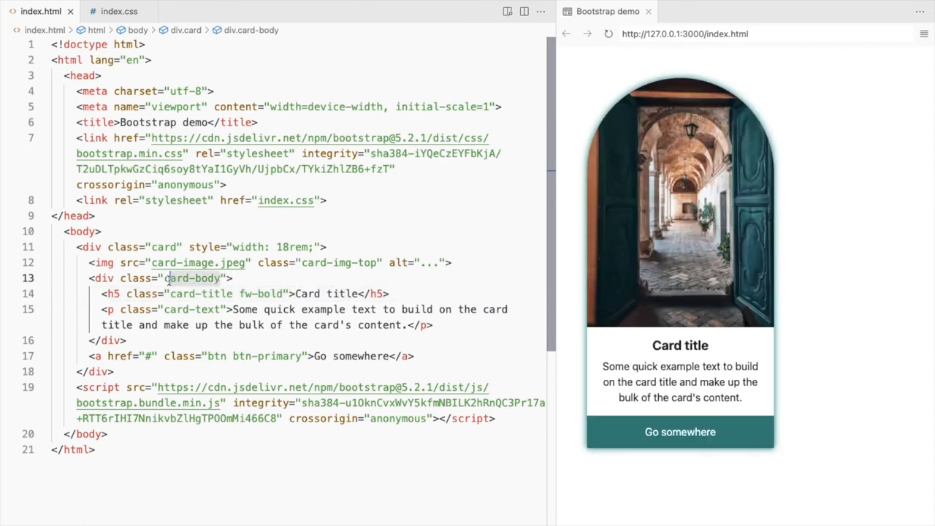
{"action": "left_click", "coordinate": [118, 11]}
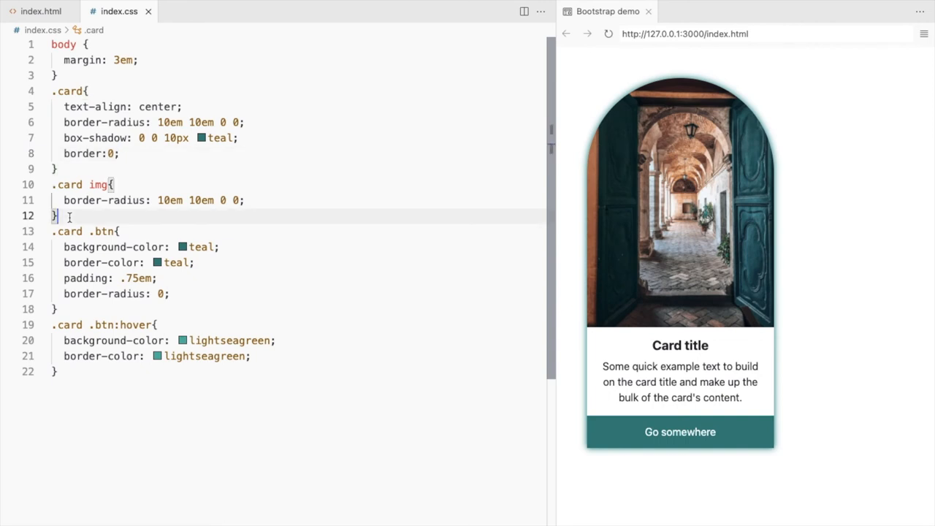
{"action": "type", "text": ".card-body{"}
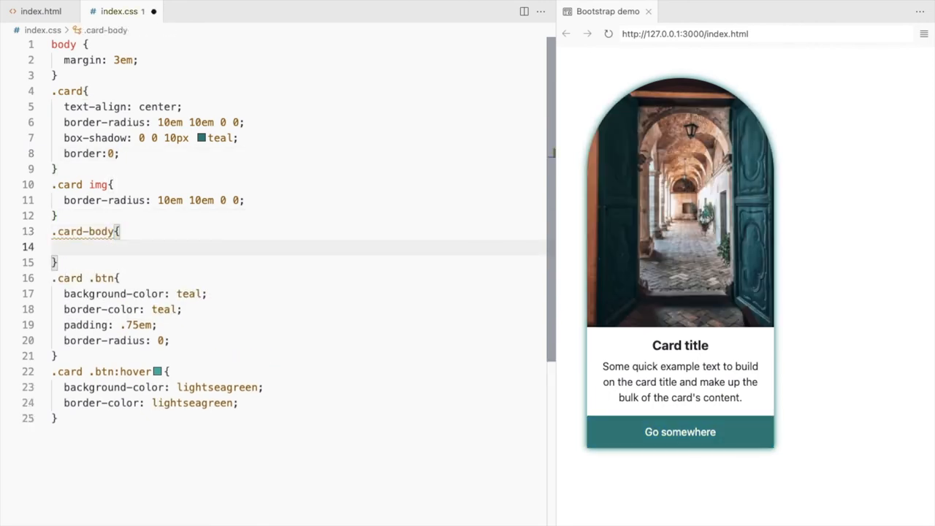